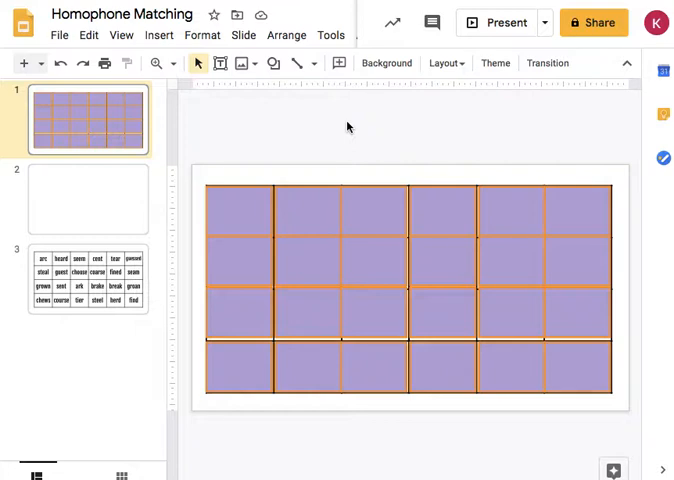
mouse_move(244, 220)
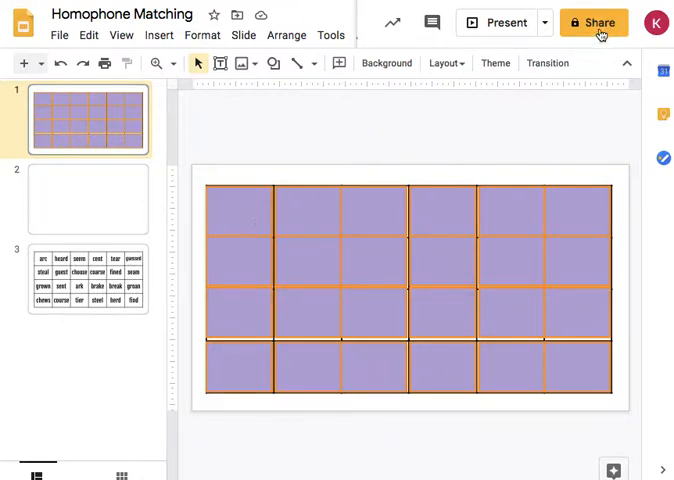
Share the slideshow with Canyons School District link access set to Editor and copy the link
left_click(594, 22)
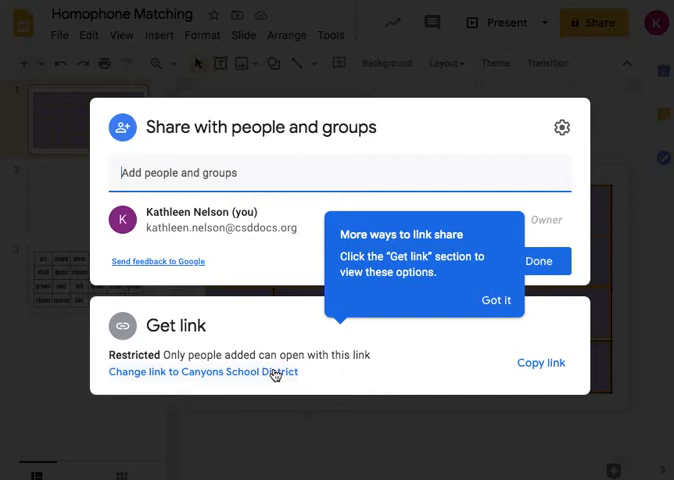
left_click(202, 372)
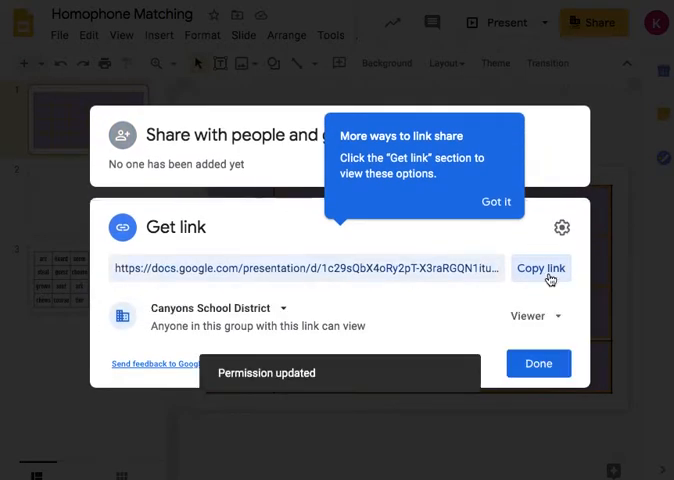
left_click(536, 316)
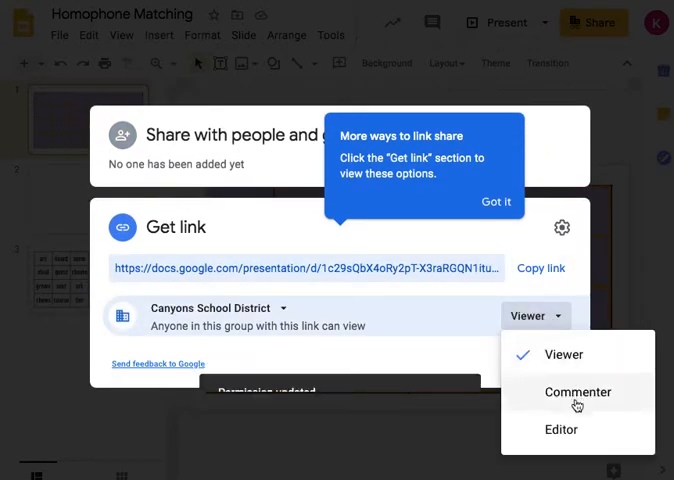
left_click(560, 428)
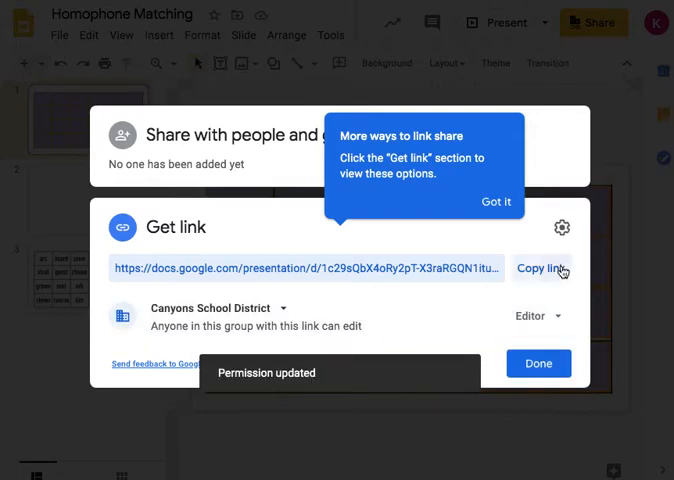
left_click(540, 268)
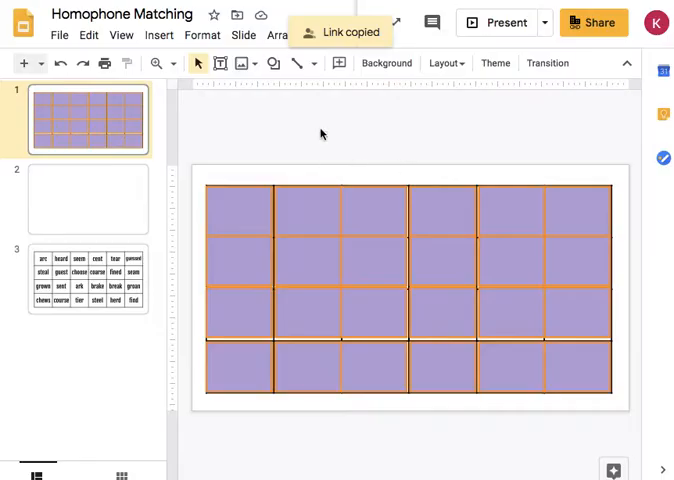
mouse_move(410, 142)
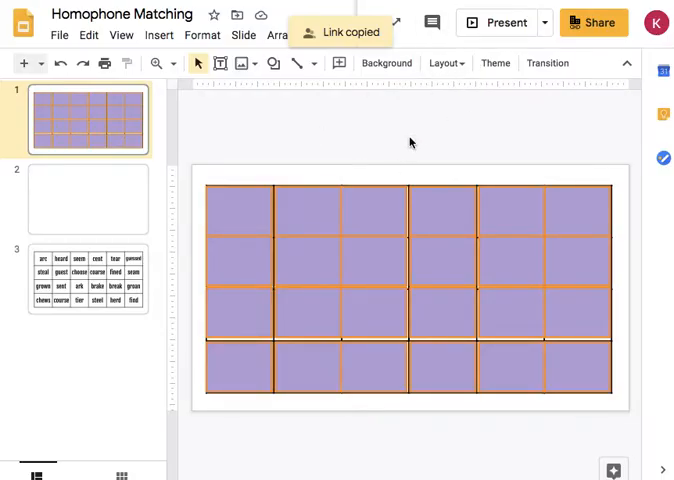
mouse_move(272, 202)
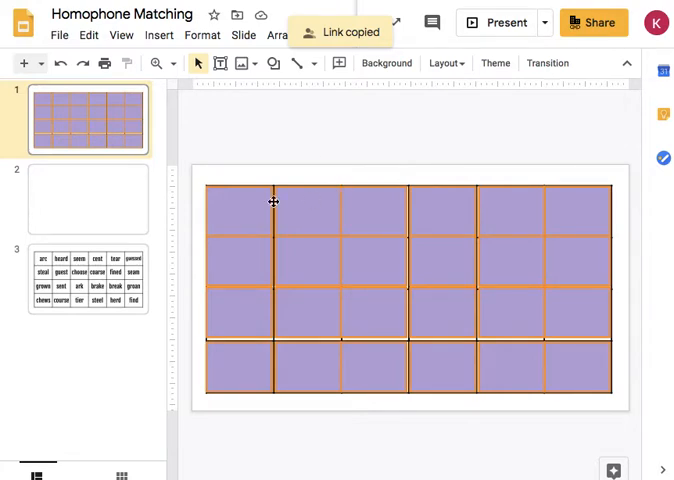
mouse_move(240, 212)
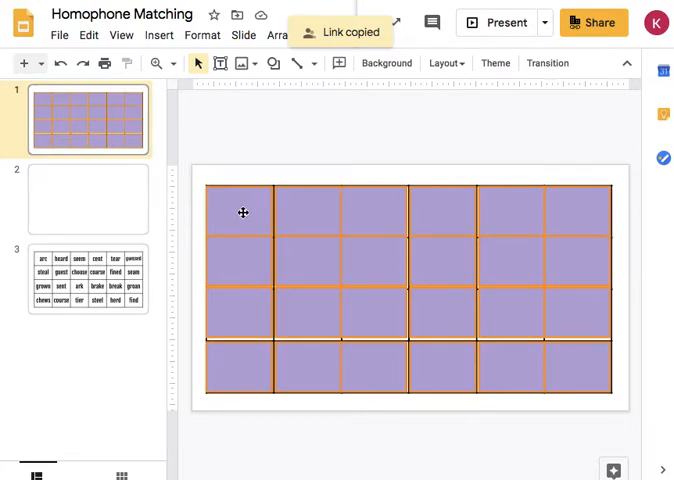
Select two cover cards on slide 1, then switch to slide 3 with the homophone word grid
left_click(240, 212)
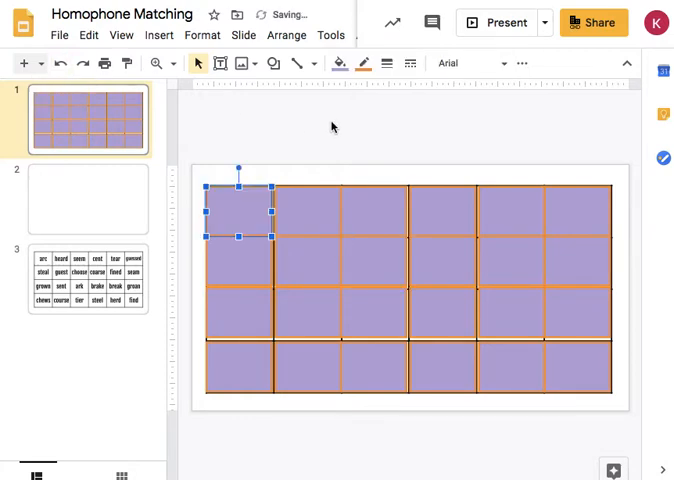
left_click(370, 128)
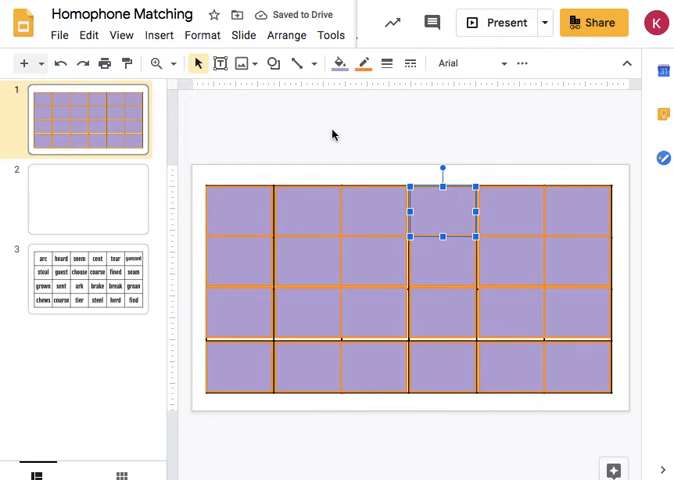
left_click(86, 278)
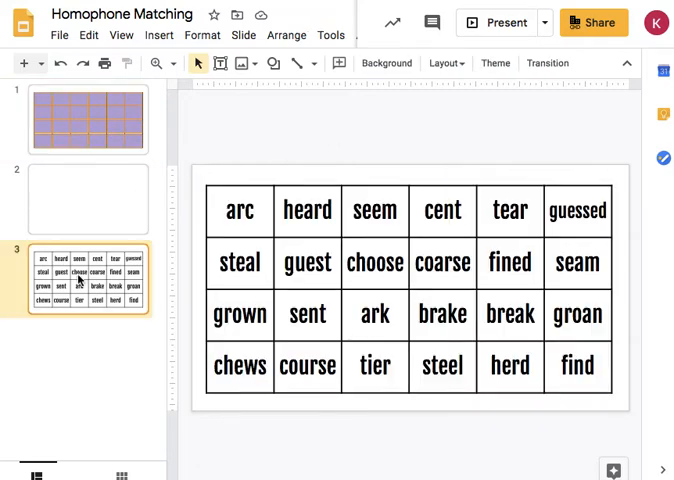